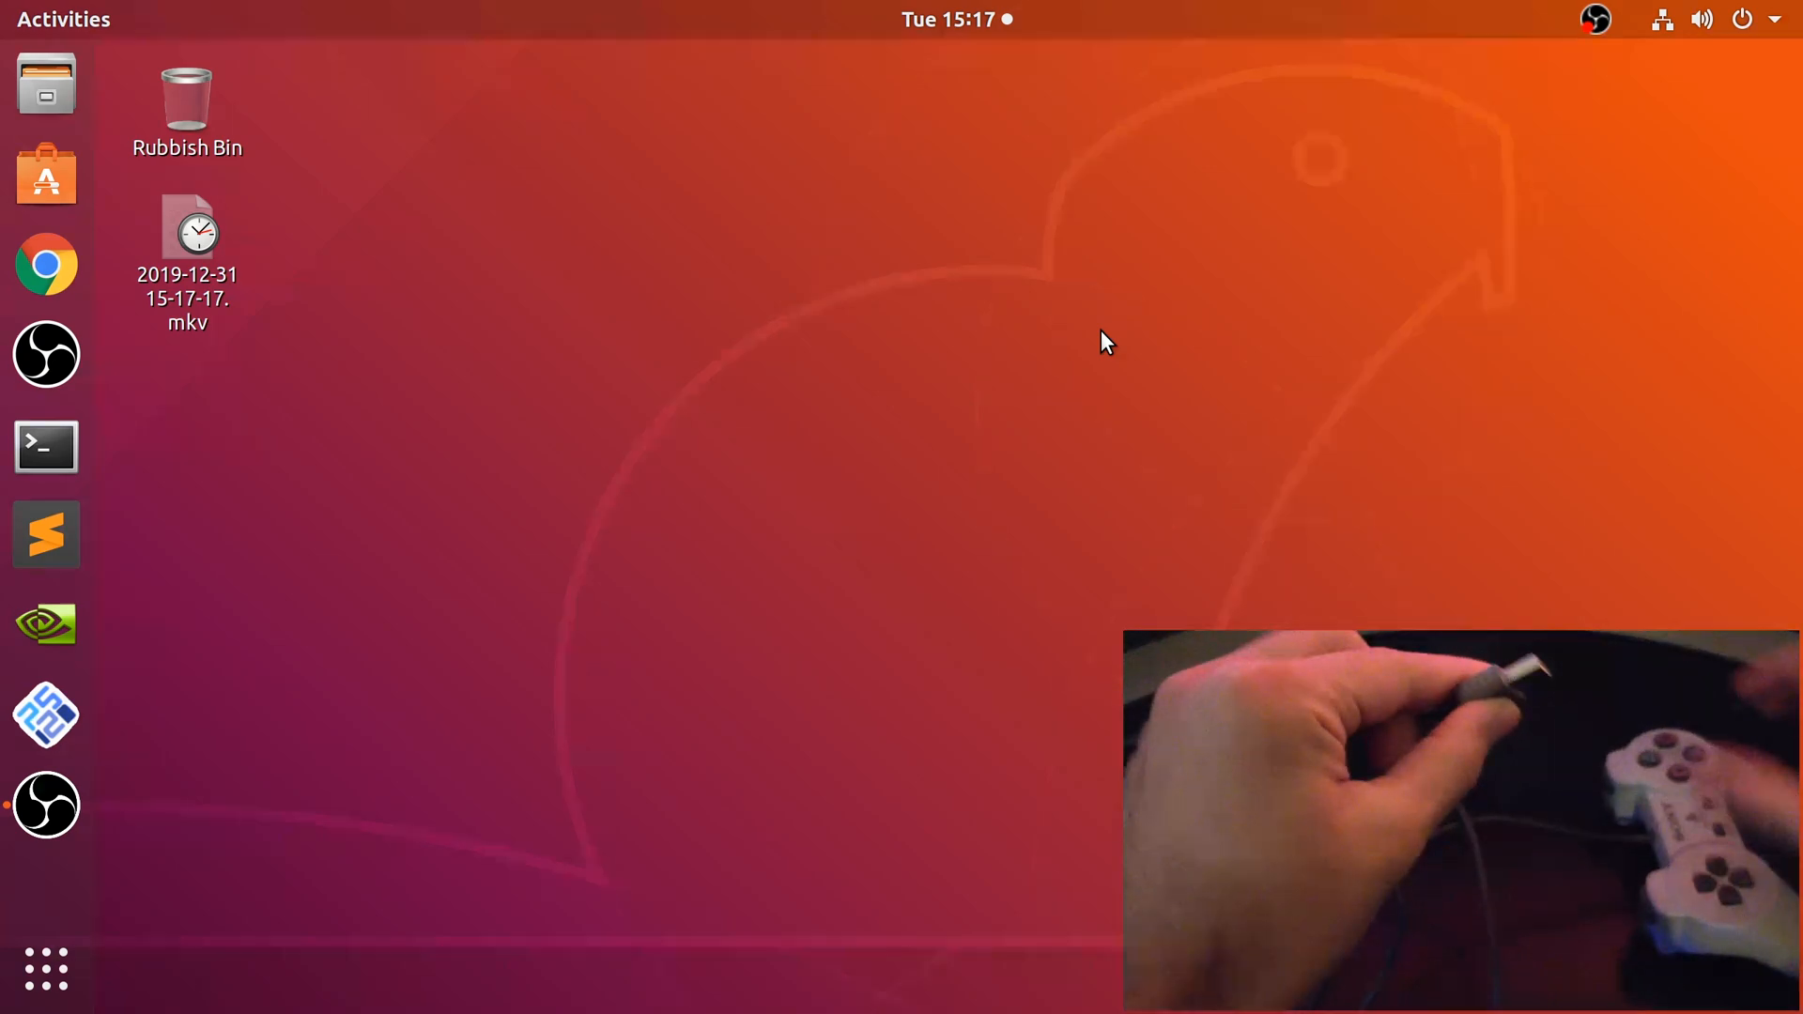
pyautogui.moveTo(964, 392)
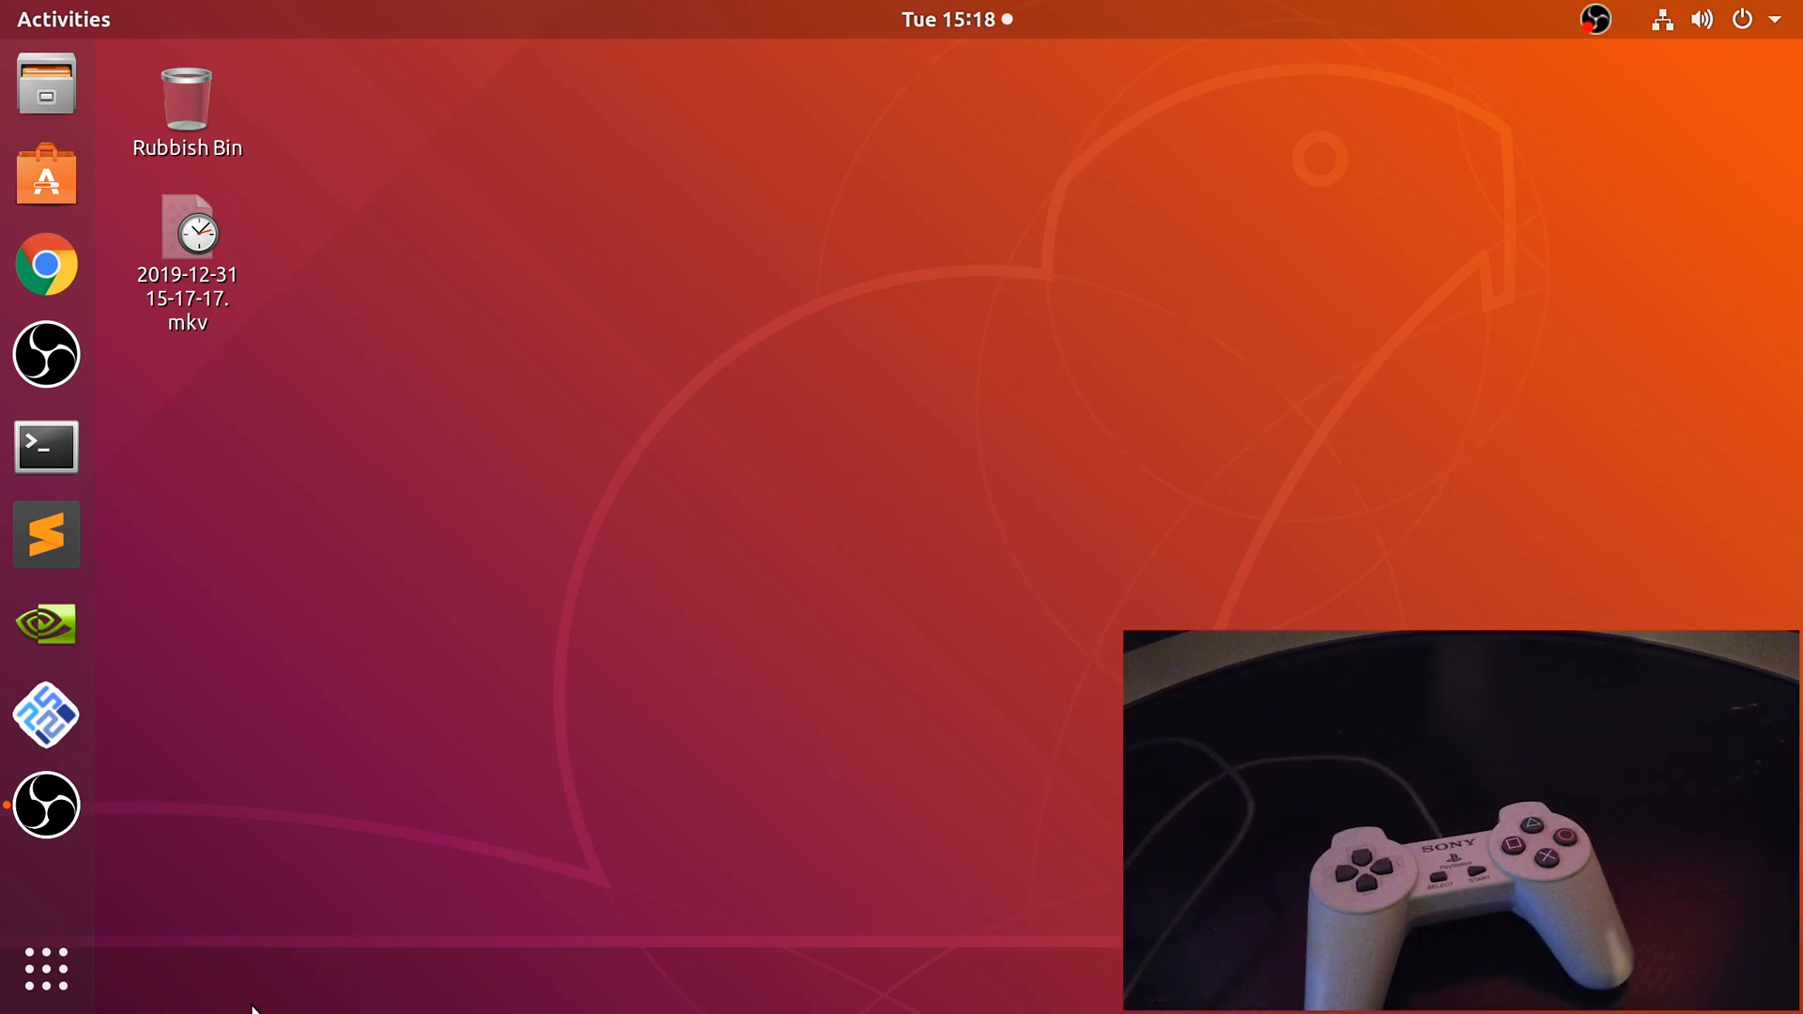
# - Launch PCSX2 and reach the OnePAD plugin settings via Config > Controllers (PAD)
pyautogui.click(45, 714)
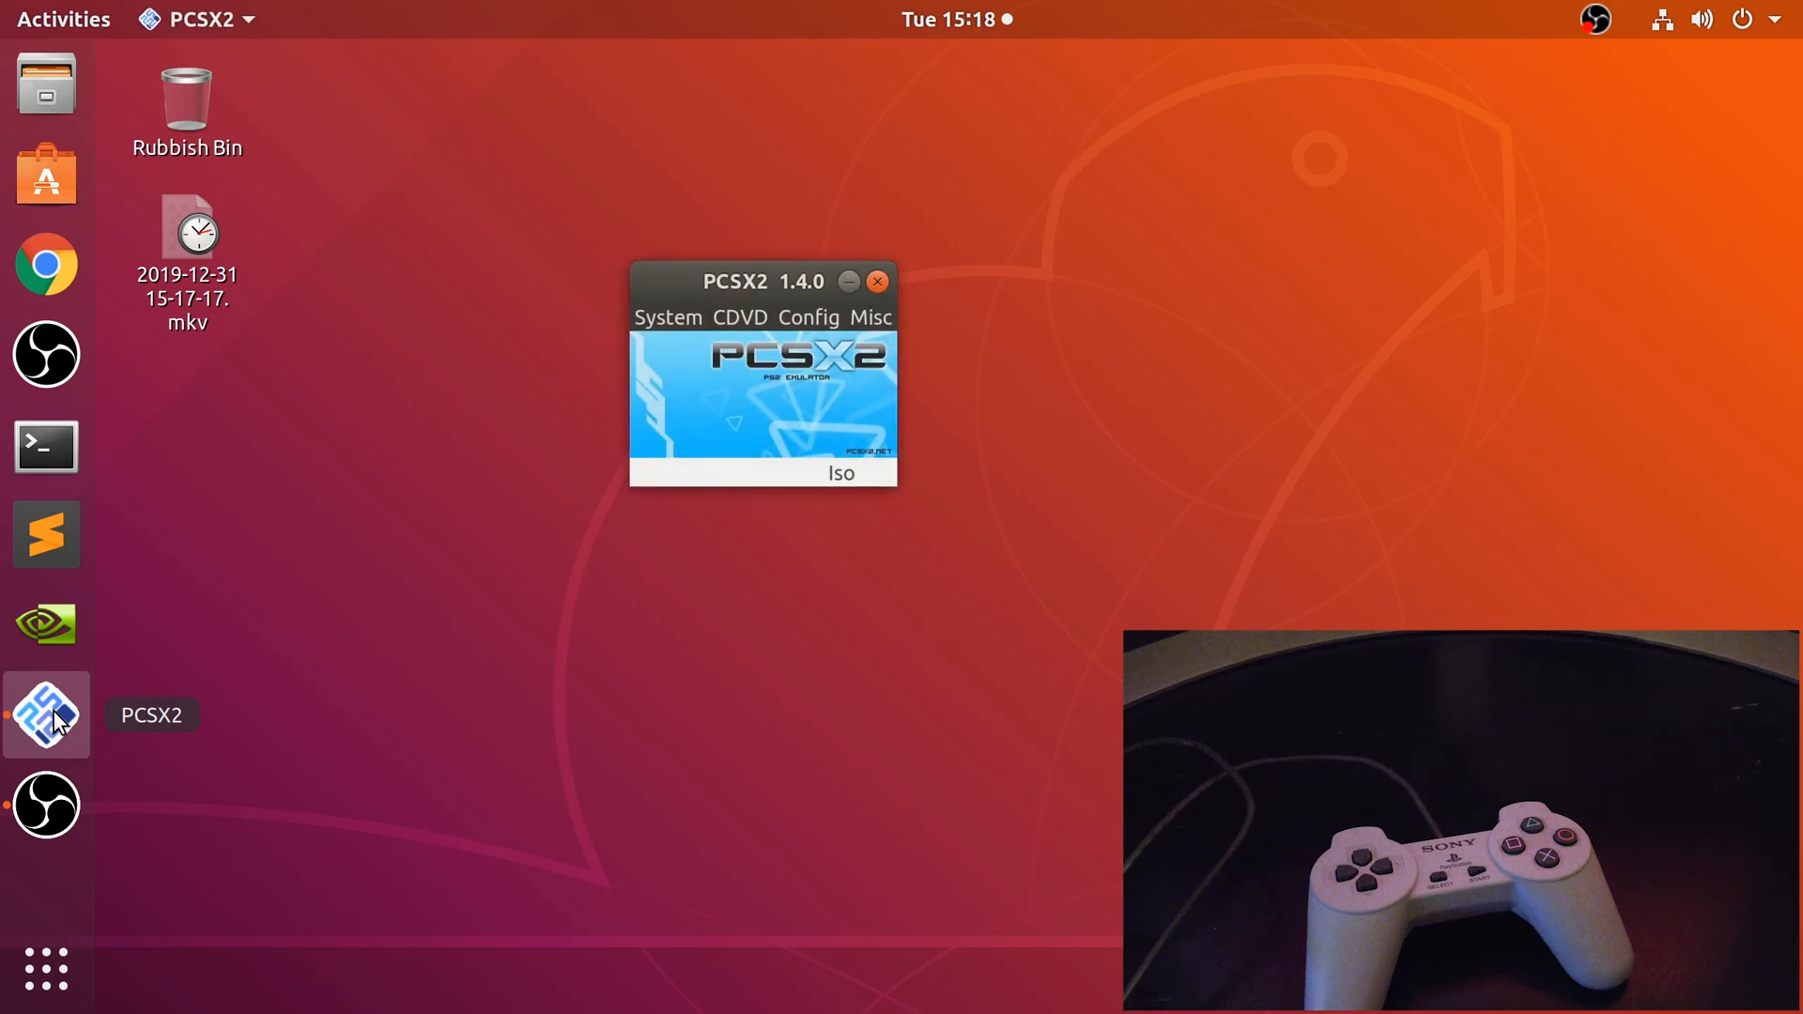
pyautogui.moveTo(137, 713)
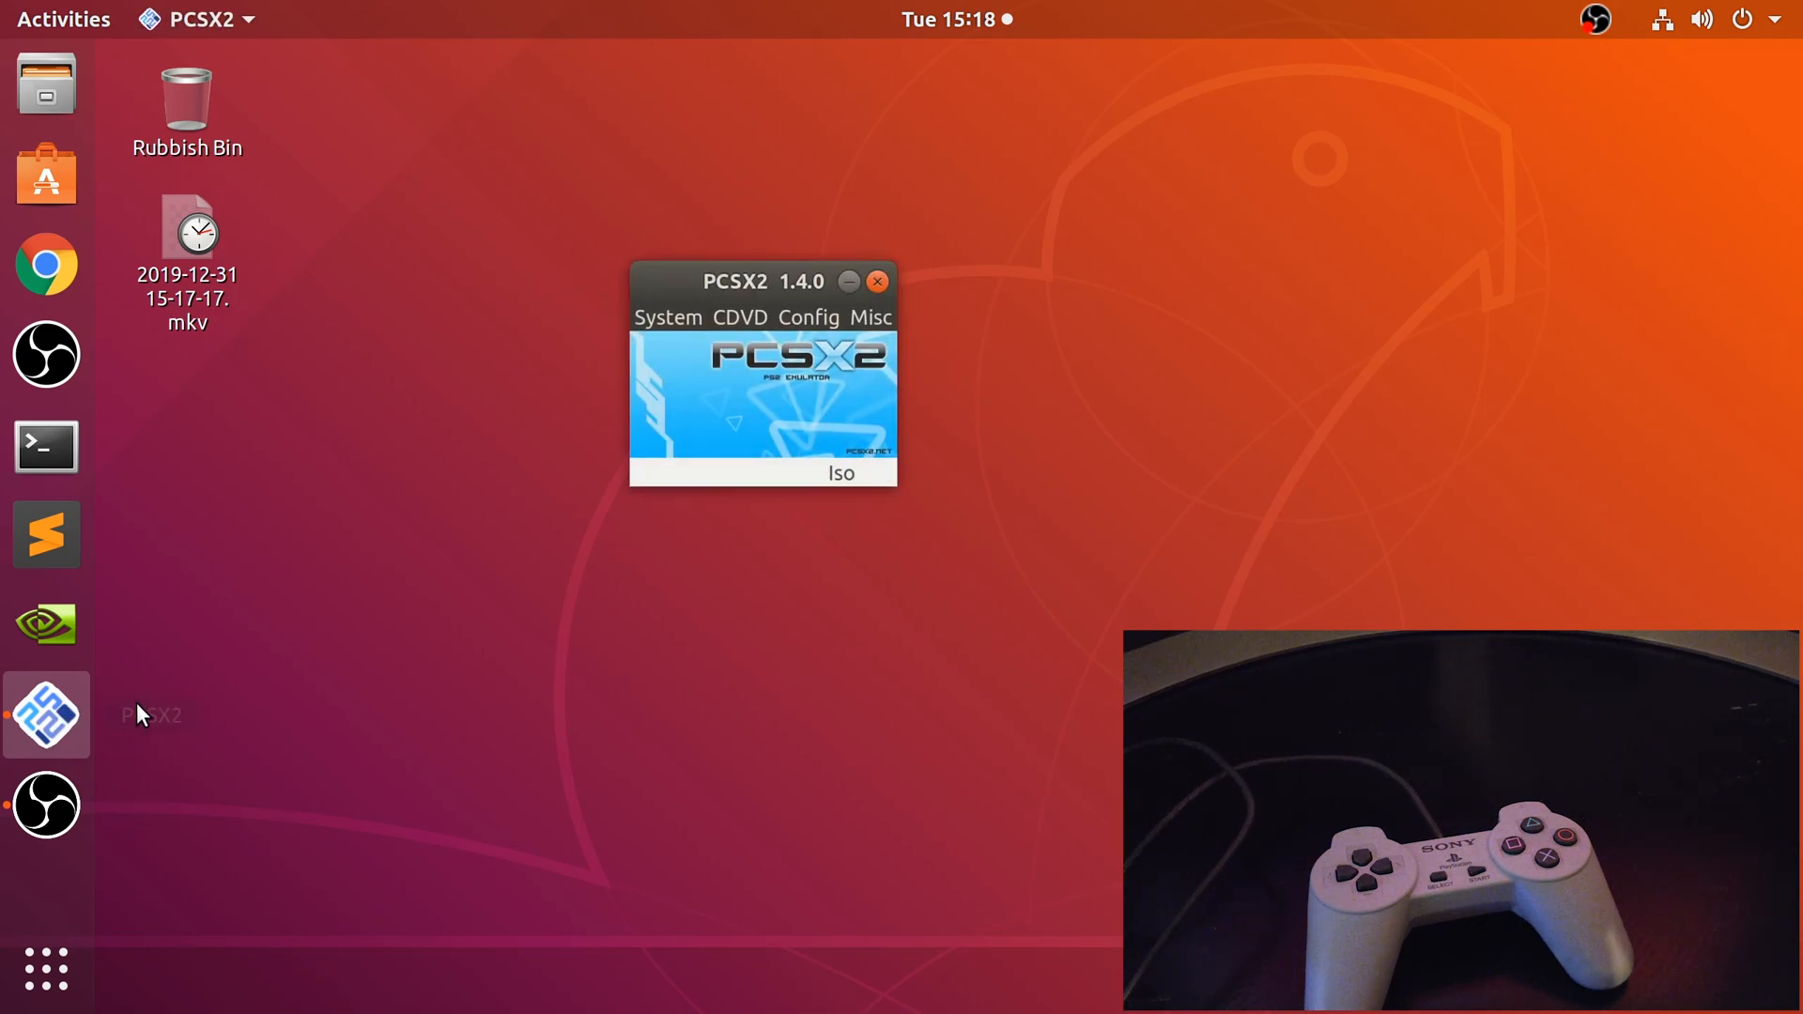
pyautogui.moveTo(481, 603)
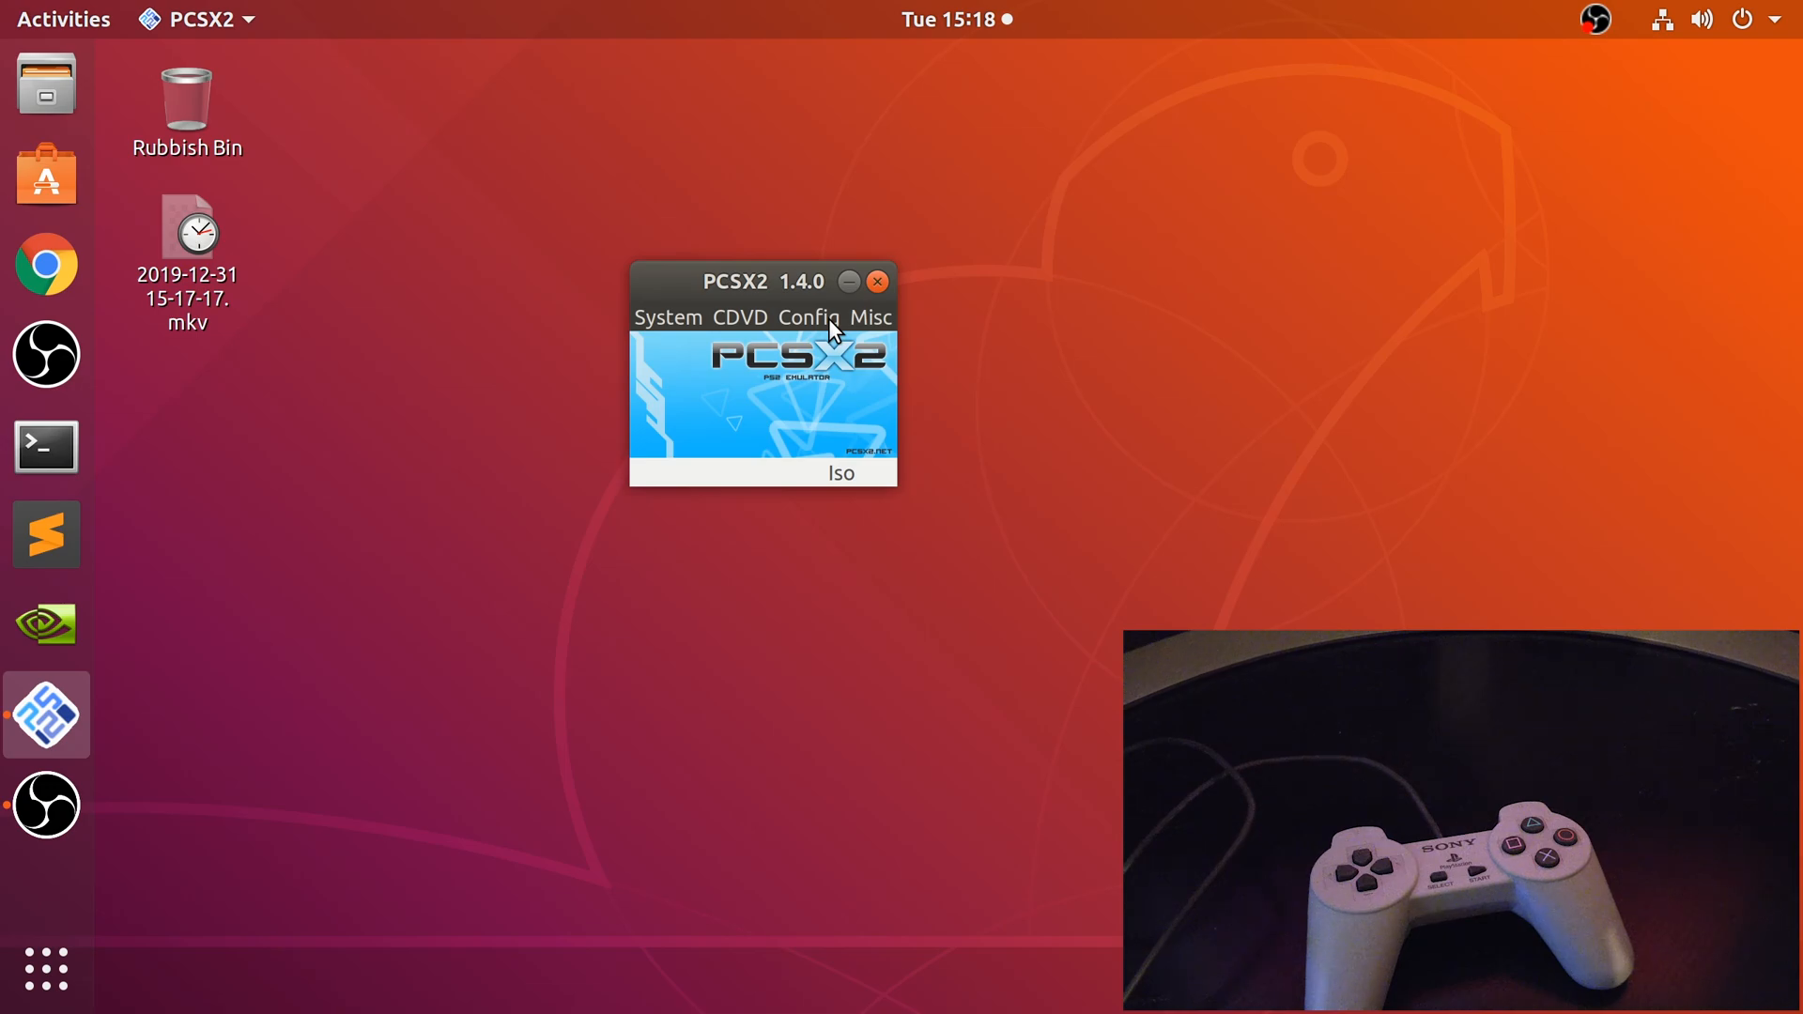
pyautogui.click(808, 317)
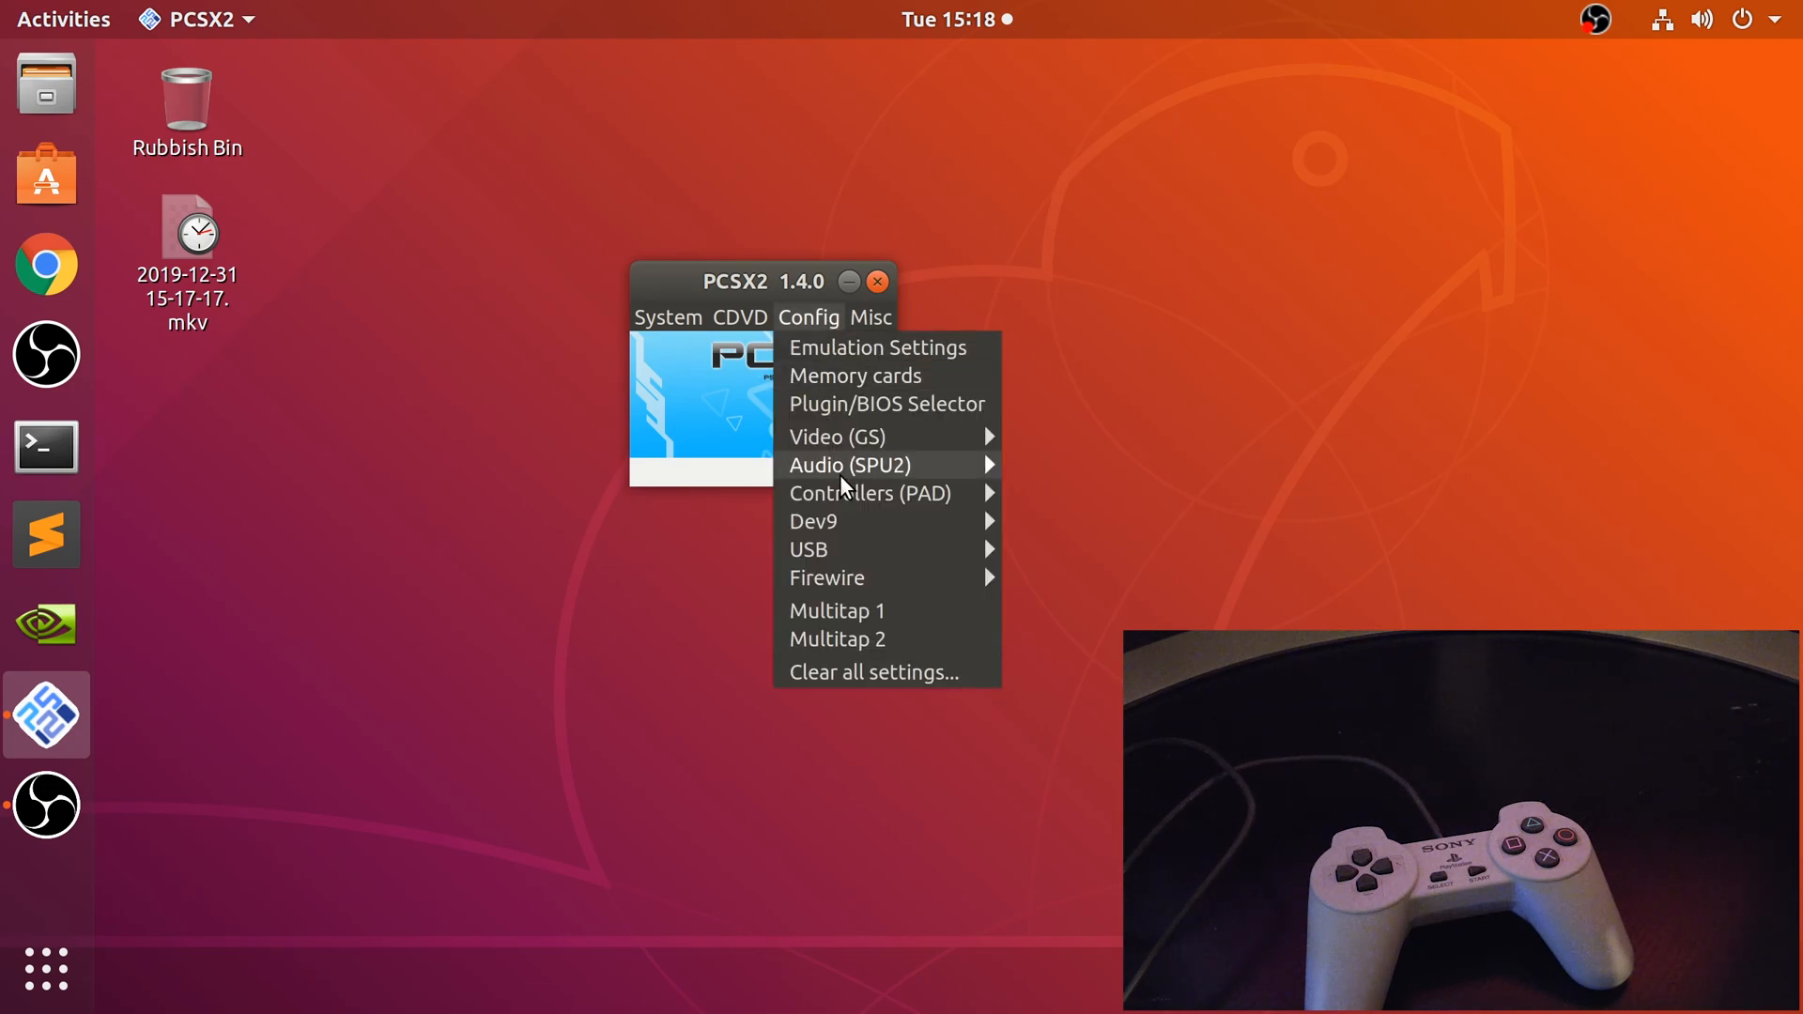
pyautogui.click(868, 492)
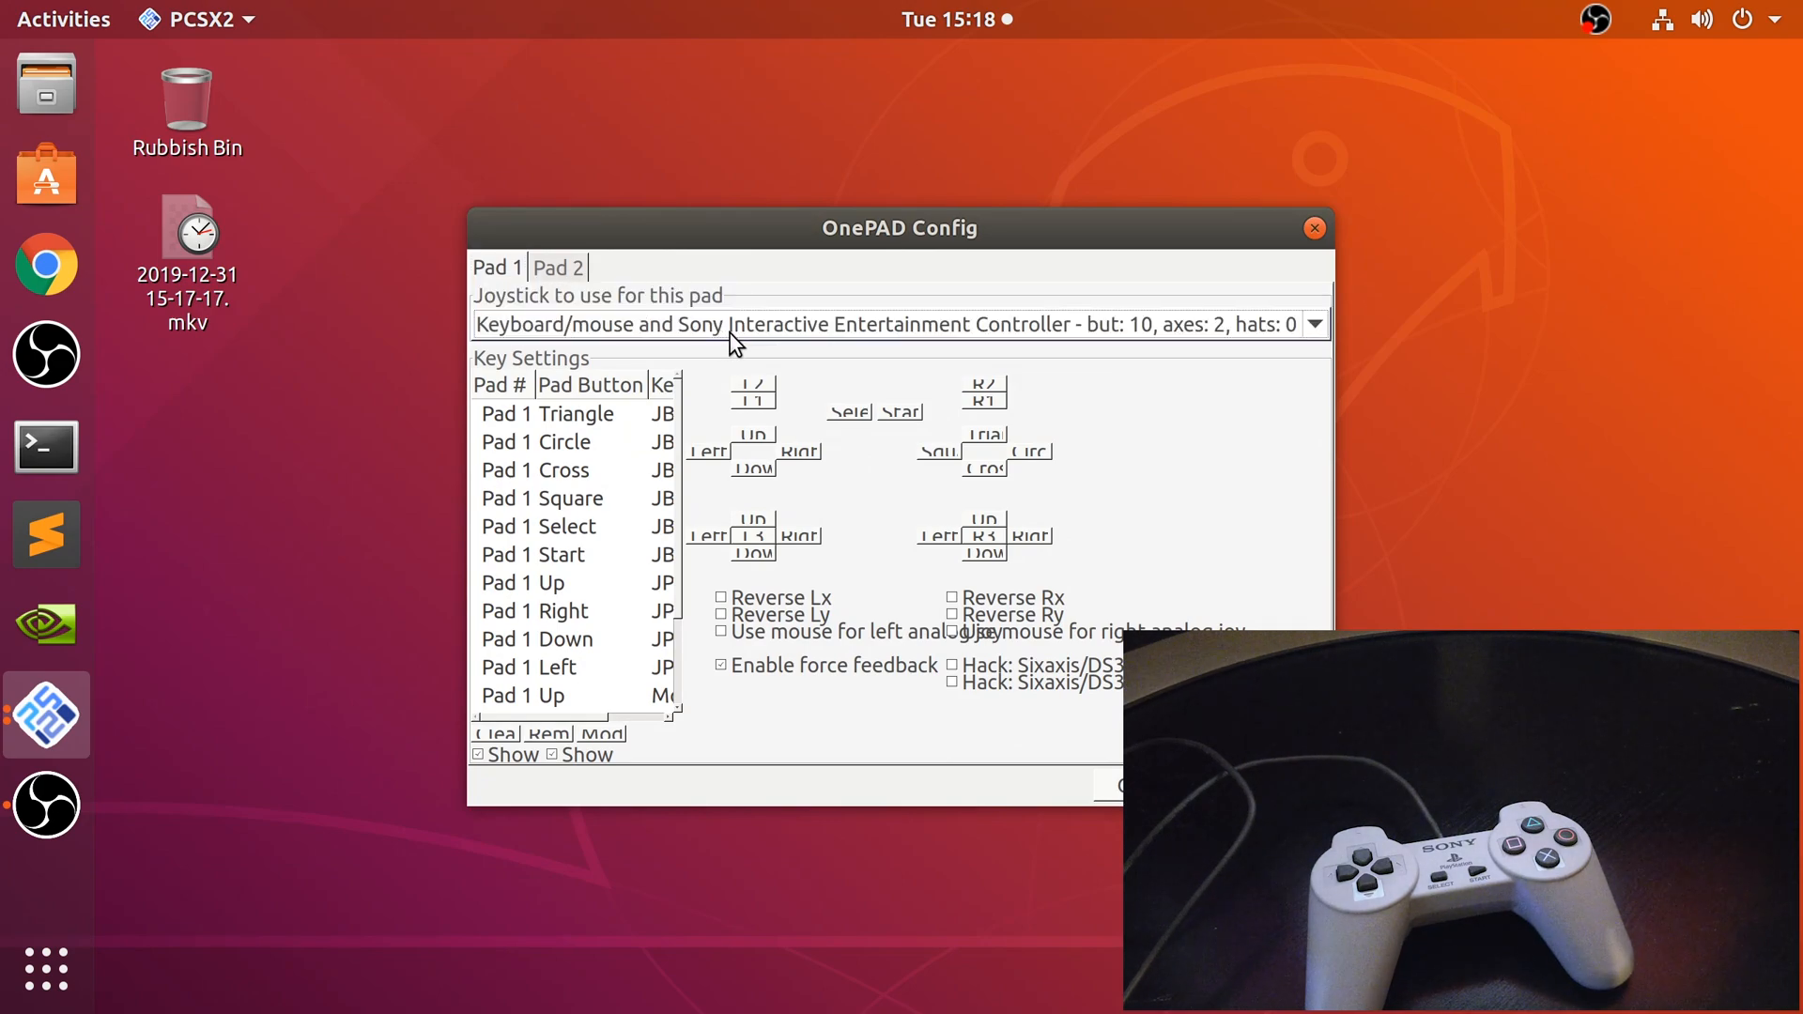
# - Clear all existing key mappings from the Pad 1 list with Clear All
pyautogui.click(1313, 323)
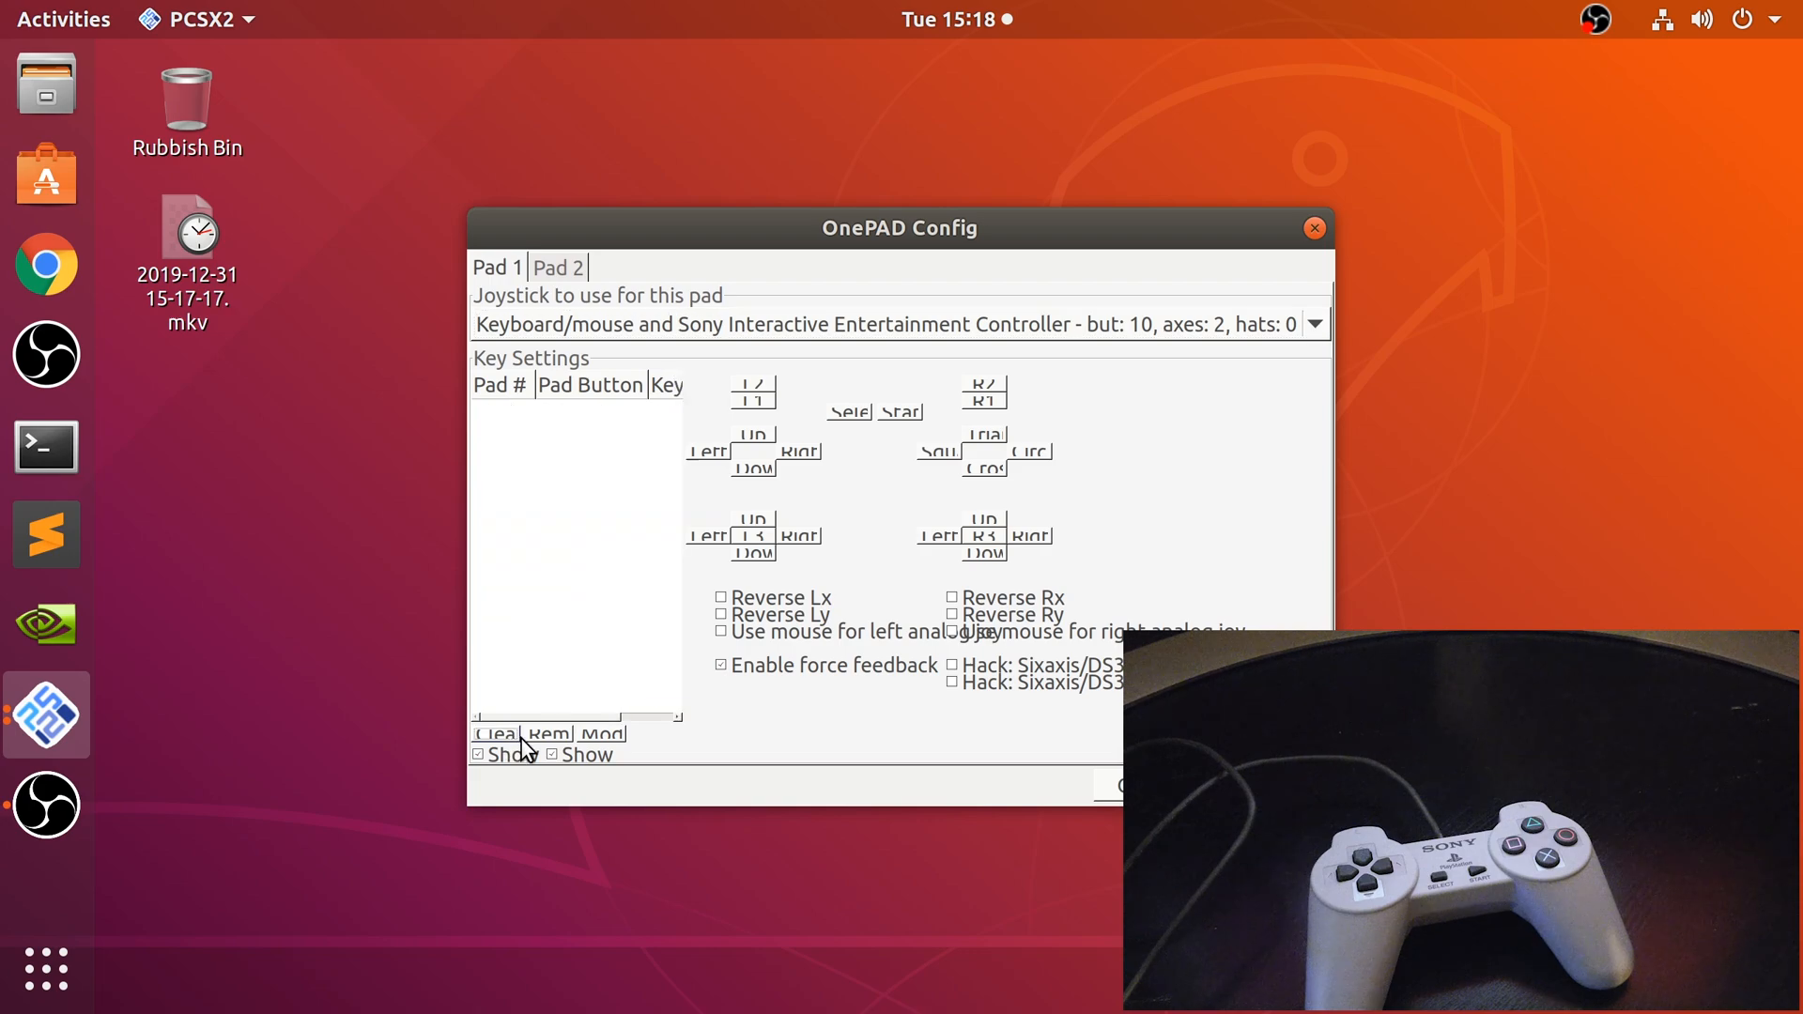
pyautogui.moveTo(834, 552)
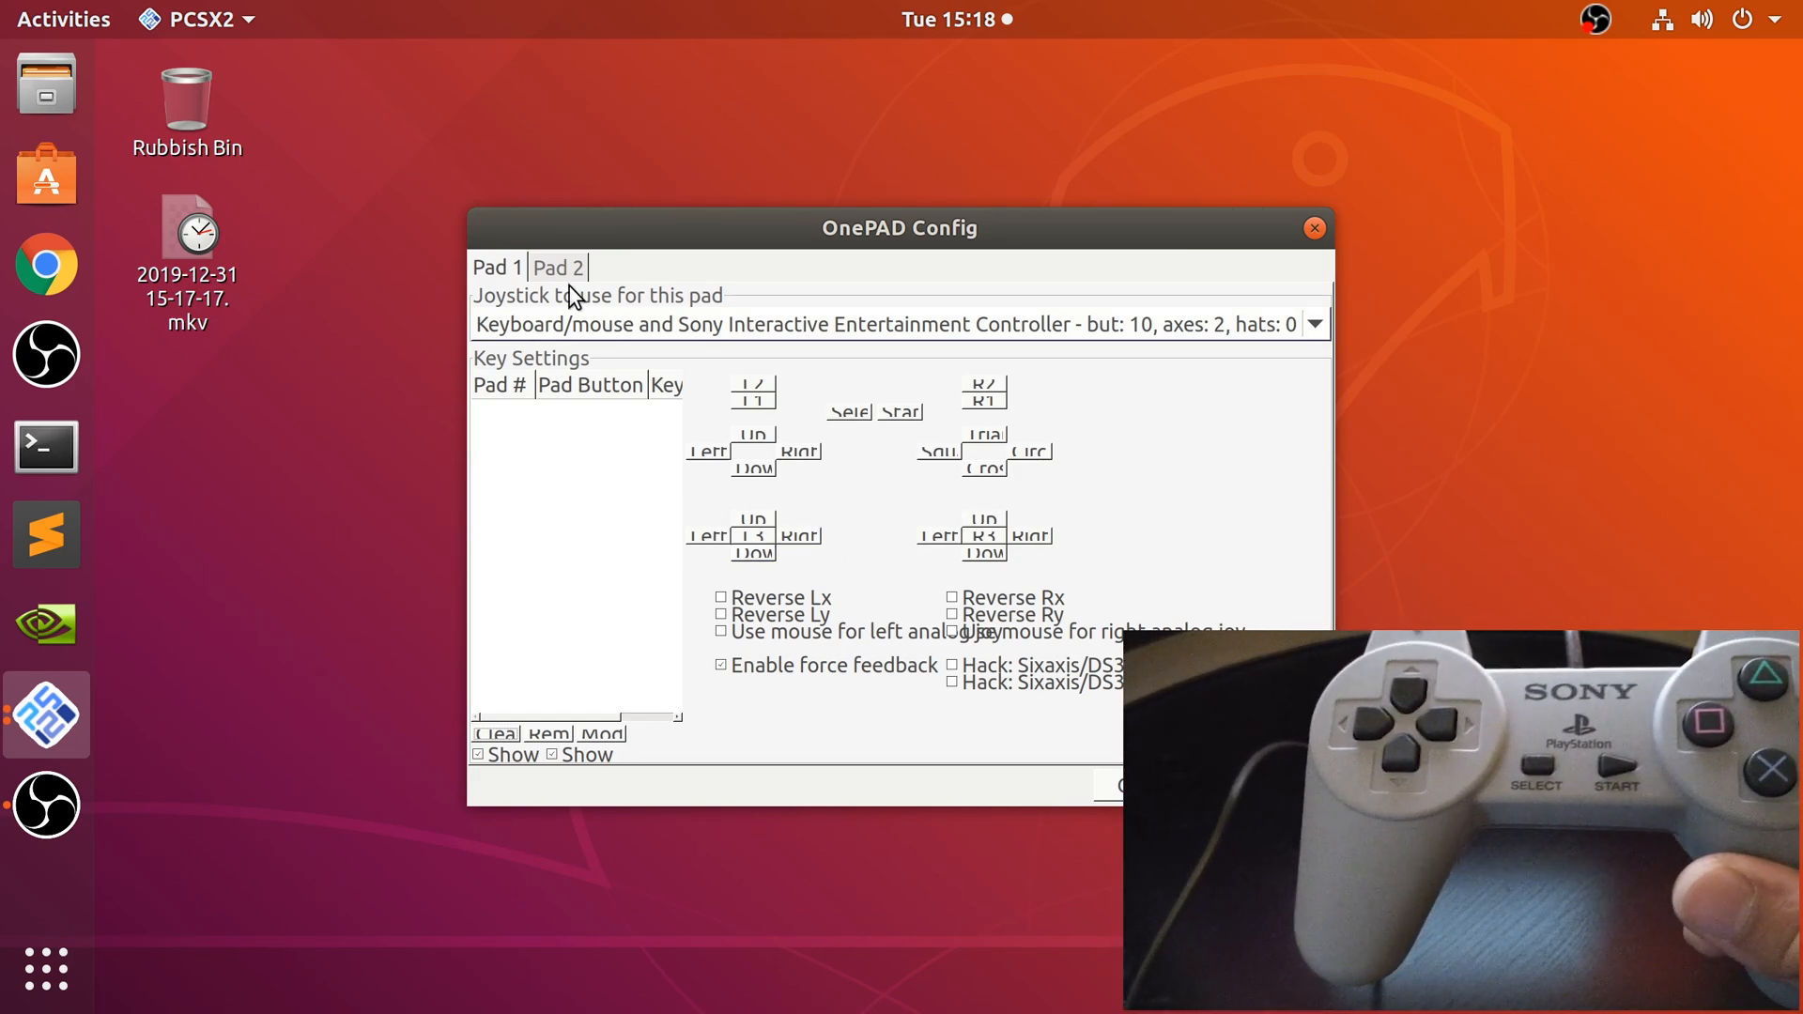
pyautogui.moveTo(637, 347)
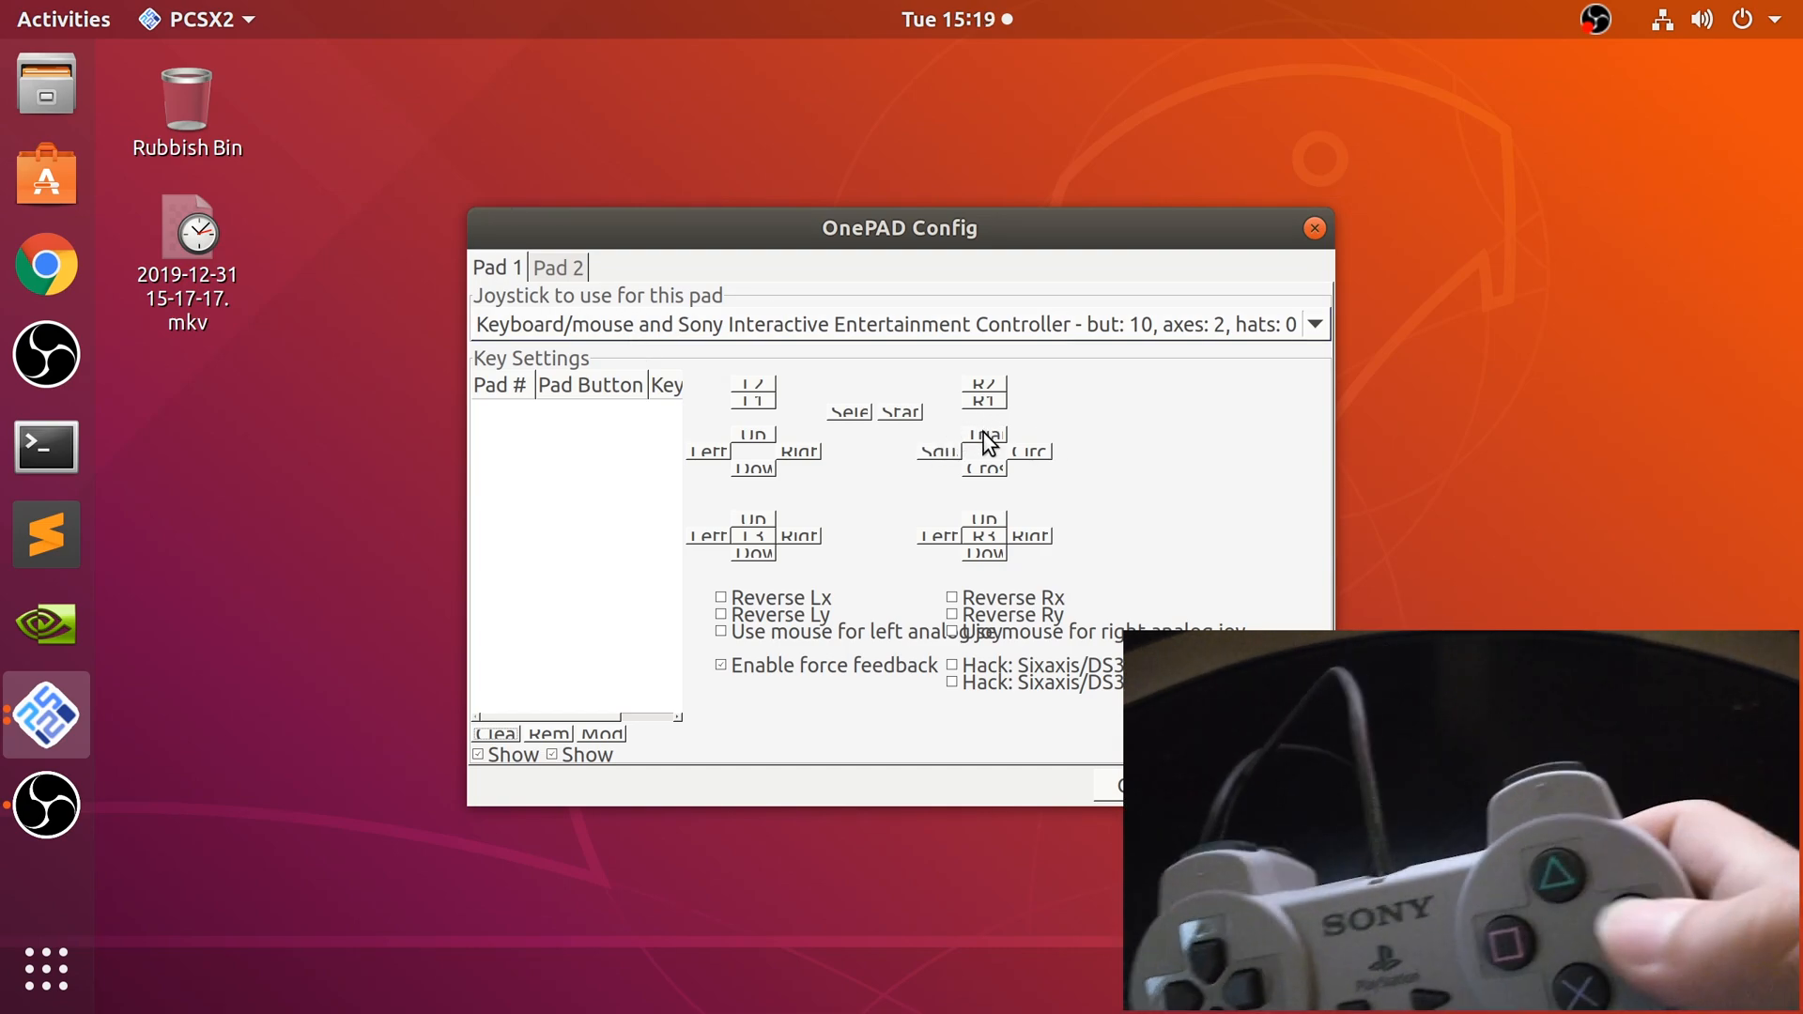
# - Assign the Sony controller's buttons to Triangle, R1, R2, Circle, Cross and Square on Pad 1
pyautogui.click(982, 449)
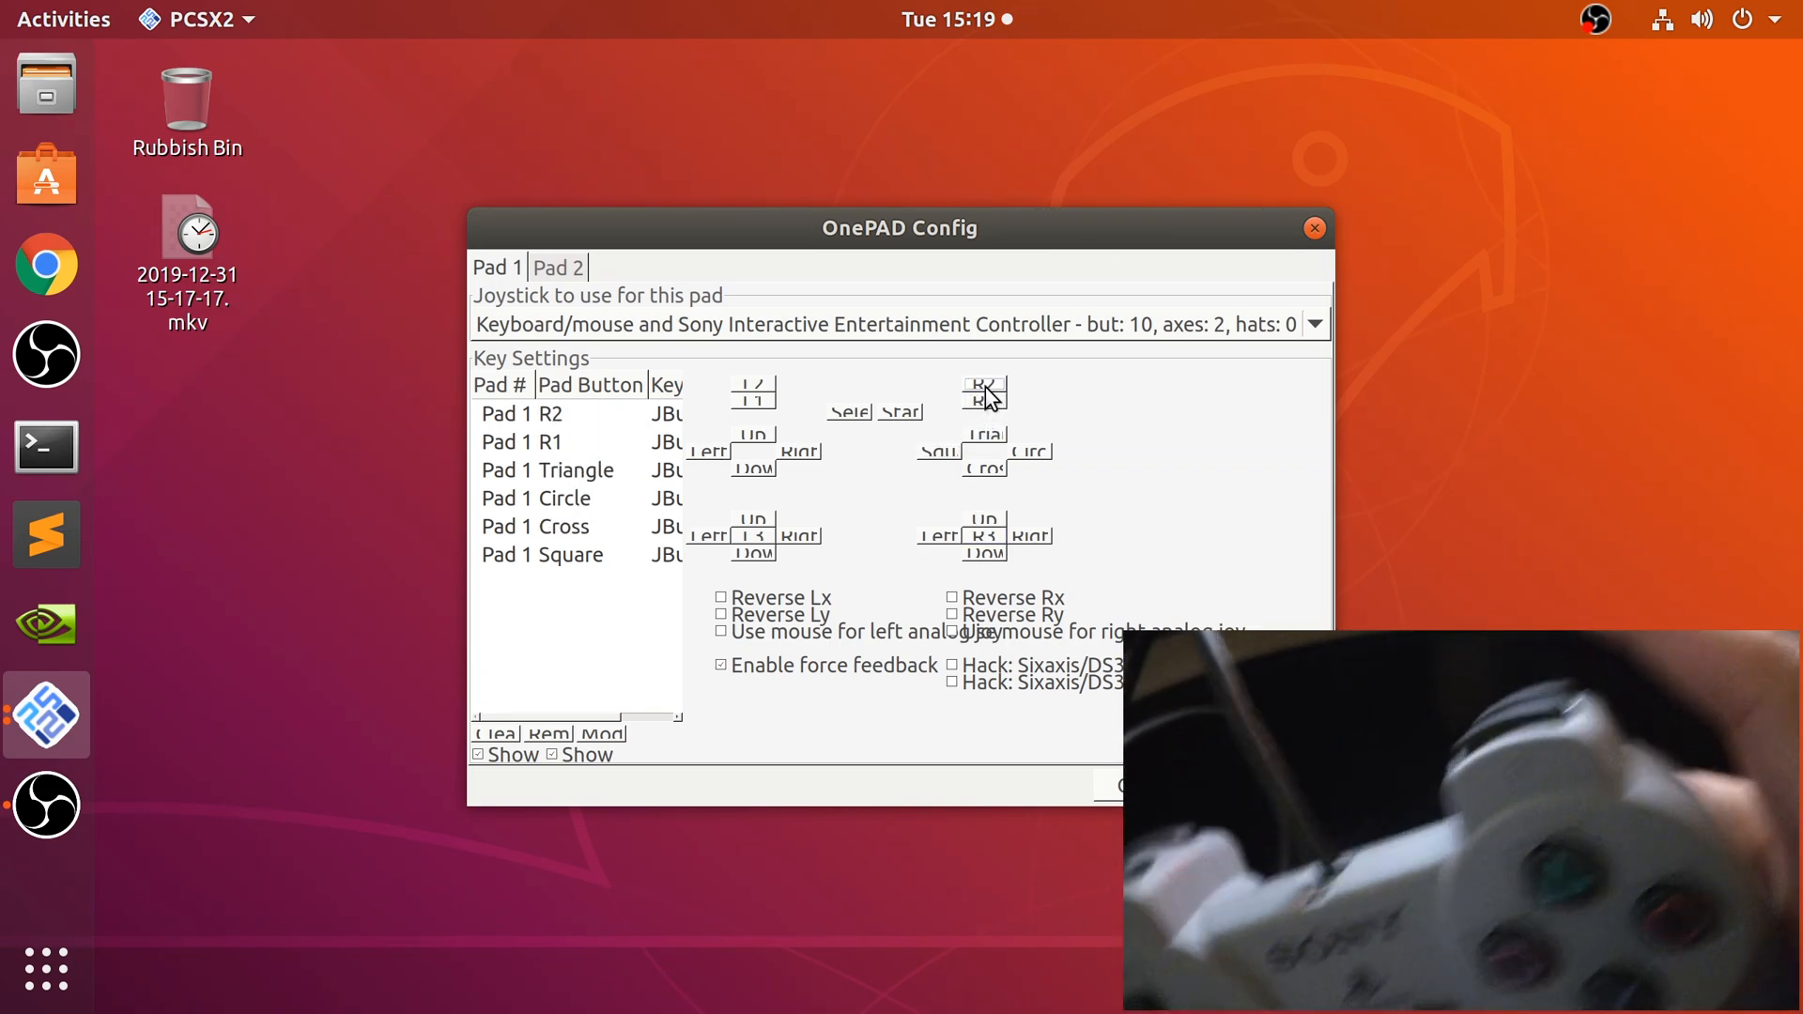
pyautogui.moveTo(917, 428)
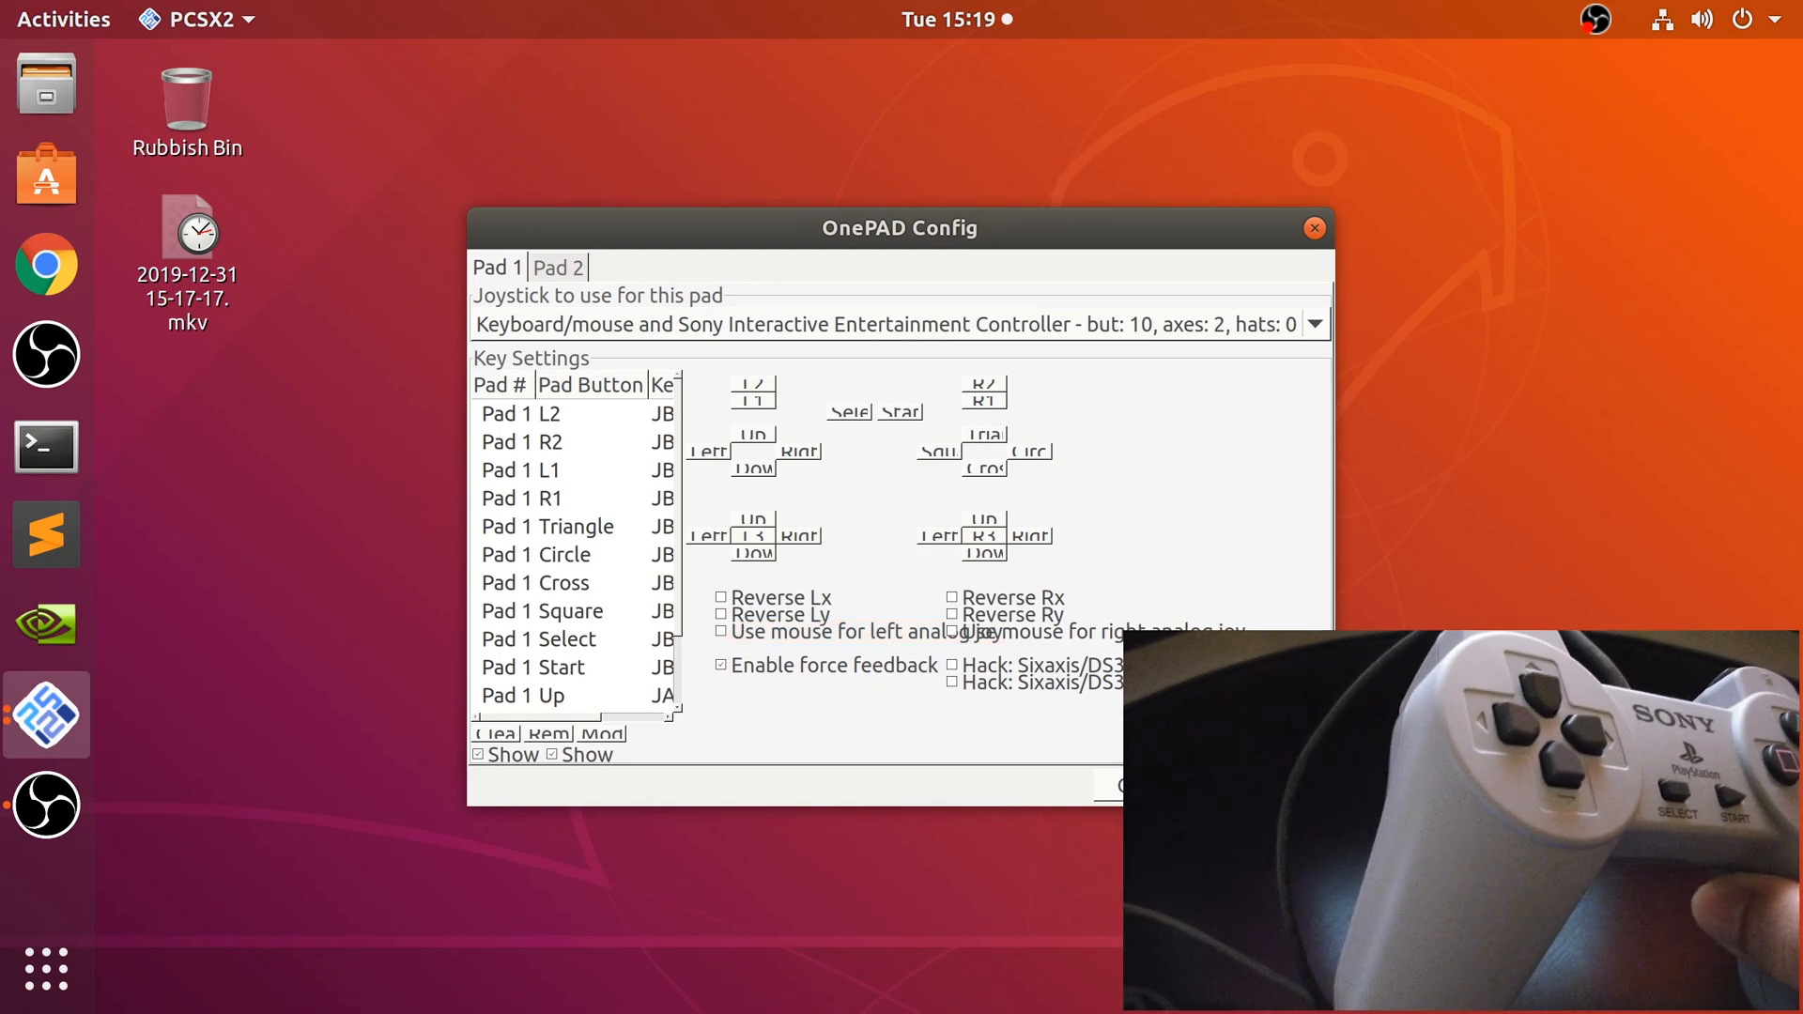
# - Save the mapping with OK, then start the game via System > Boot CDVD (fast)
pyautogui.click(1315, 227)
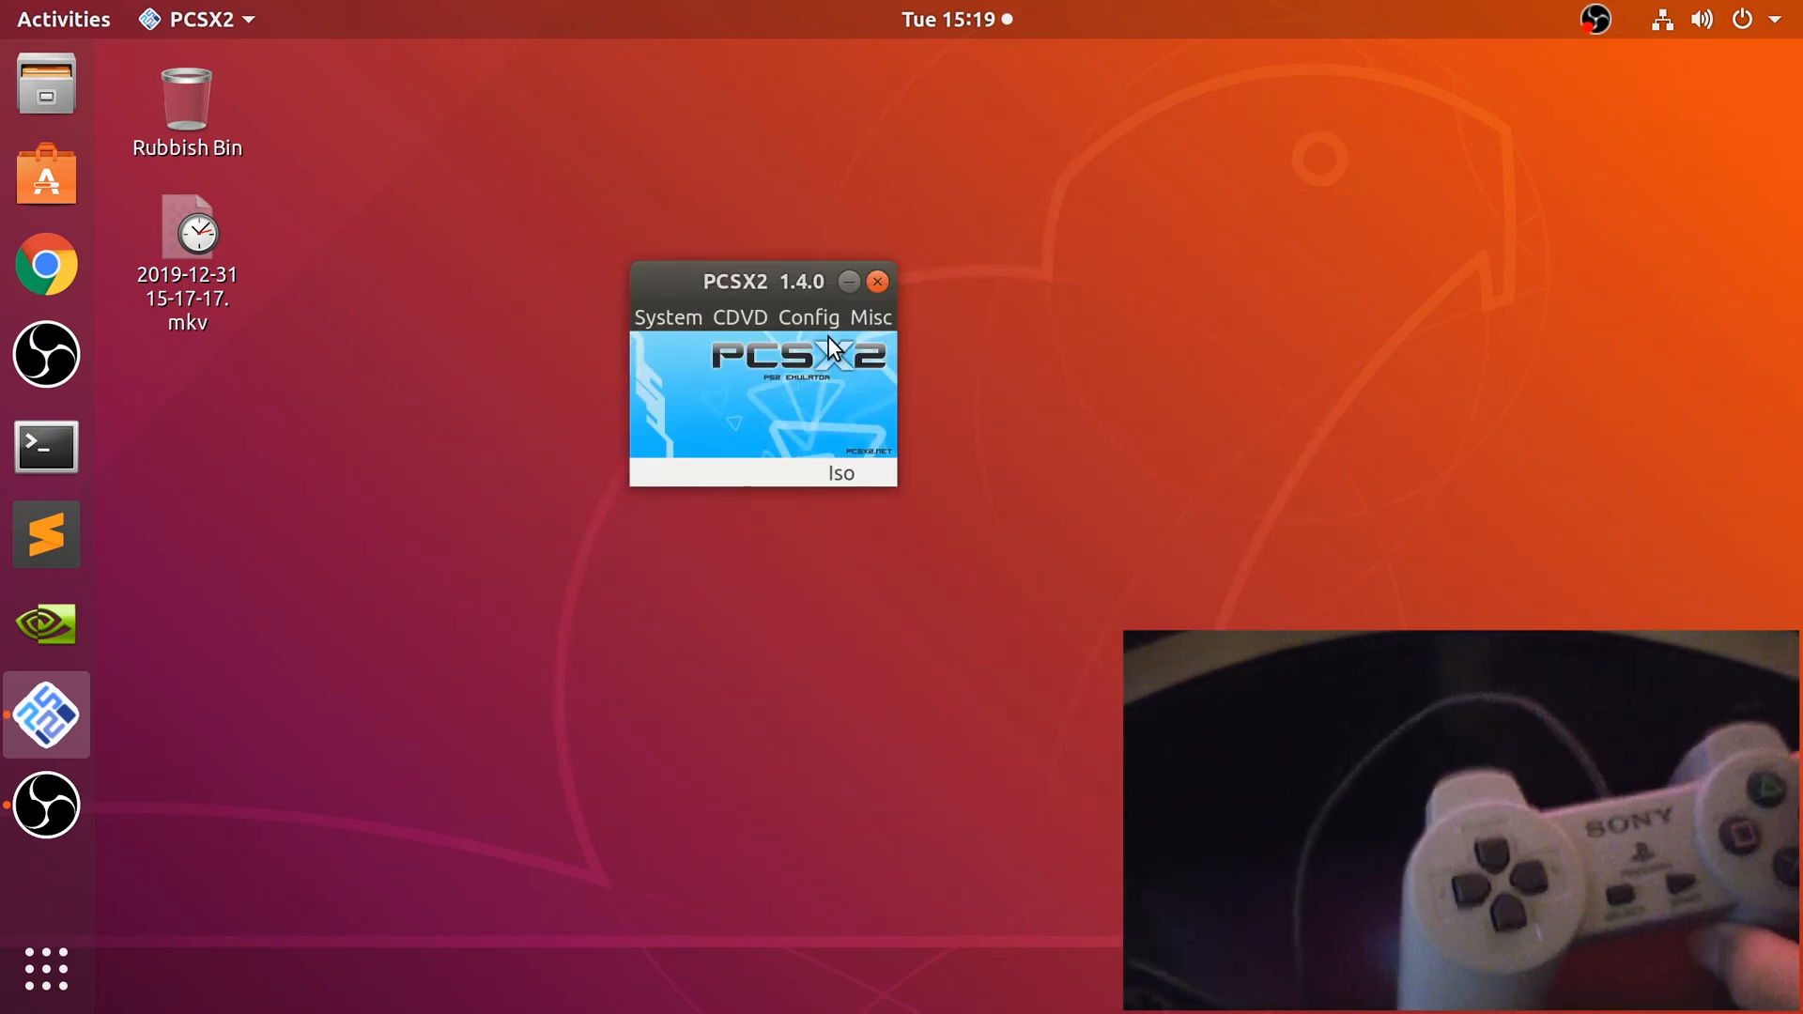
pyautogui.moveTo(768, 334)
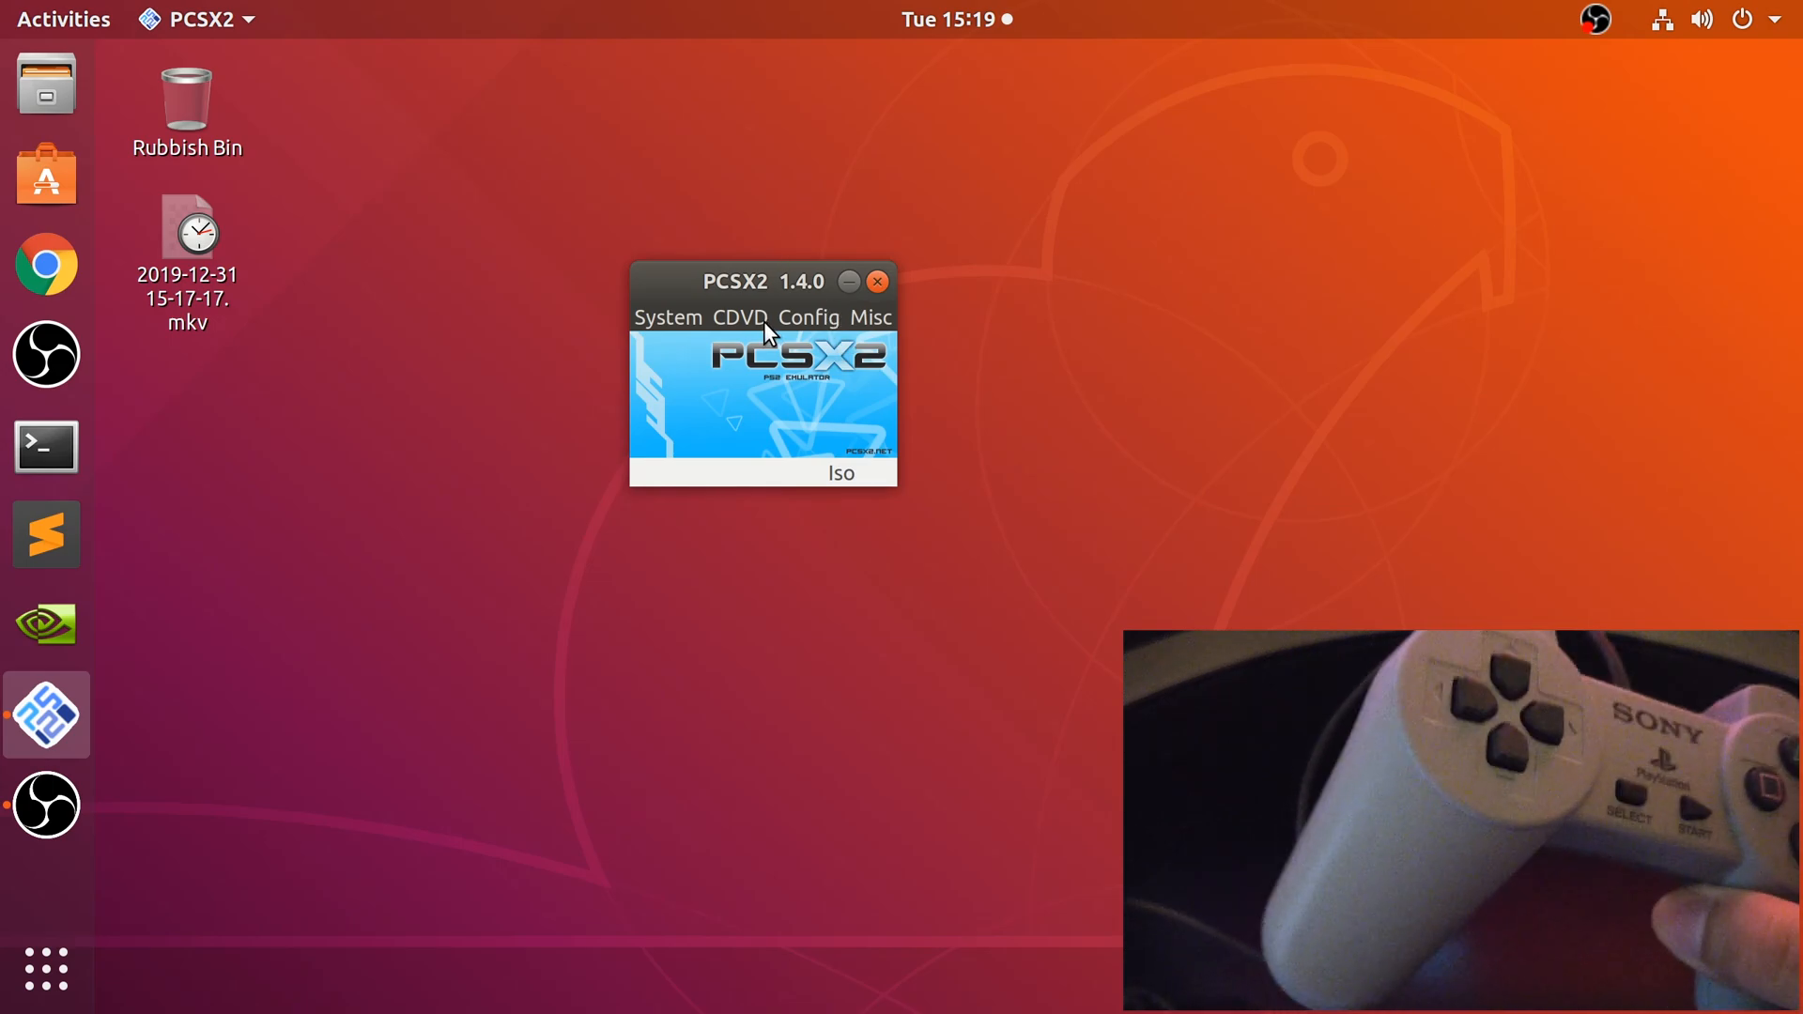
pyautogui.click(740, 317)
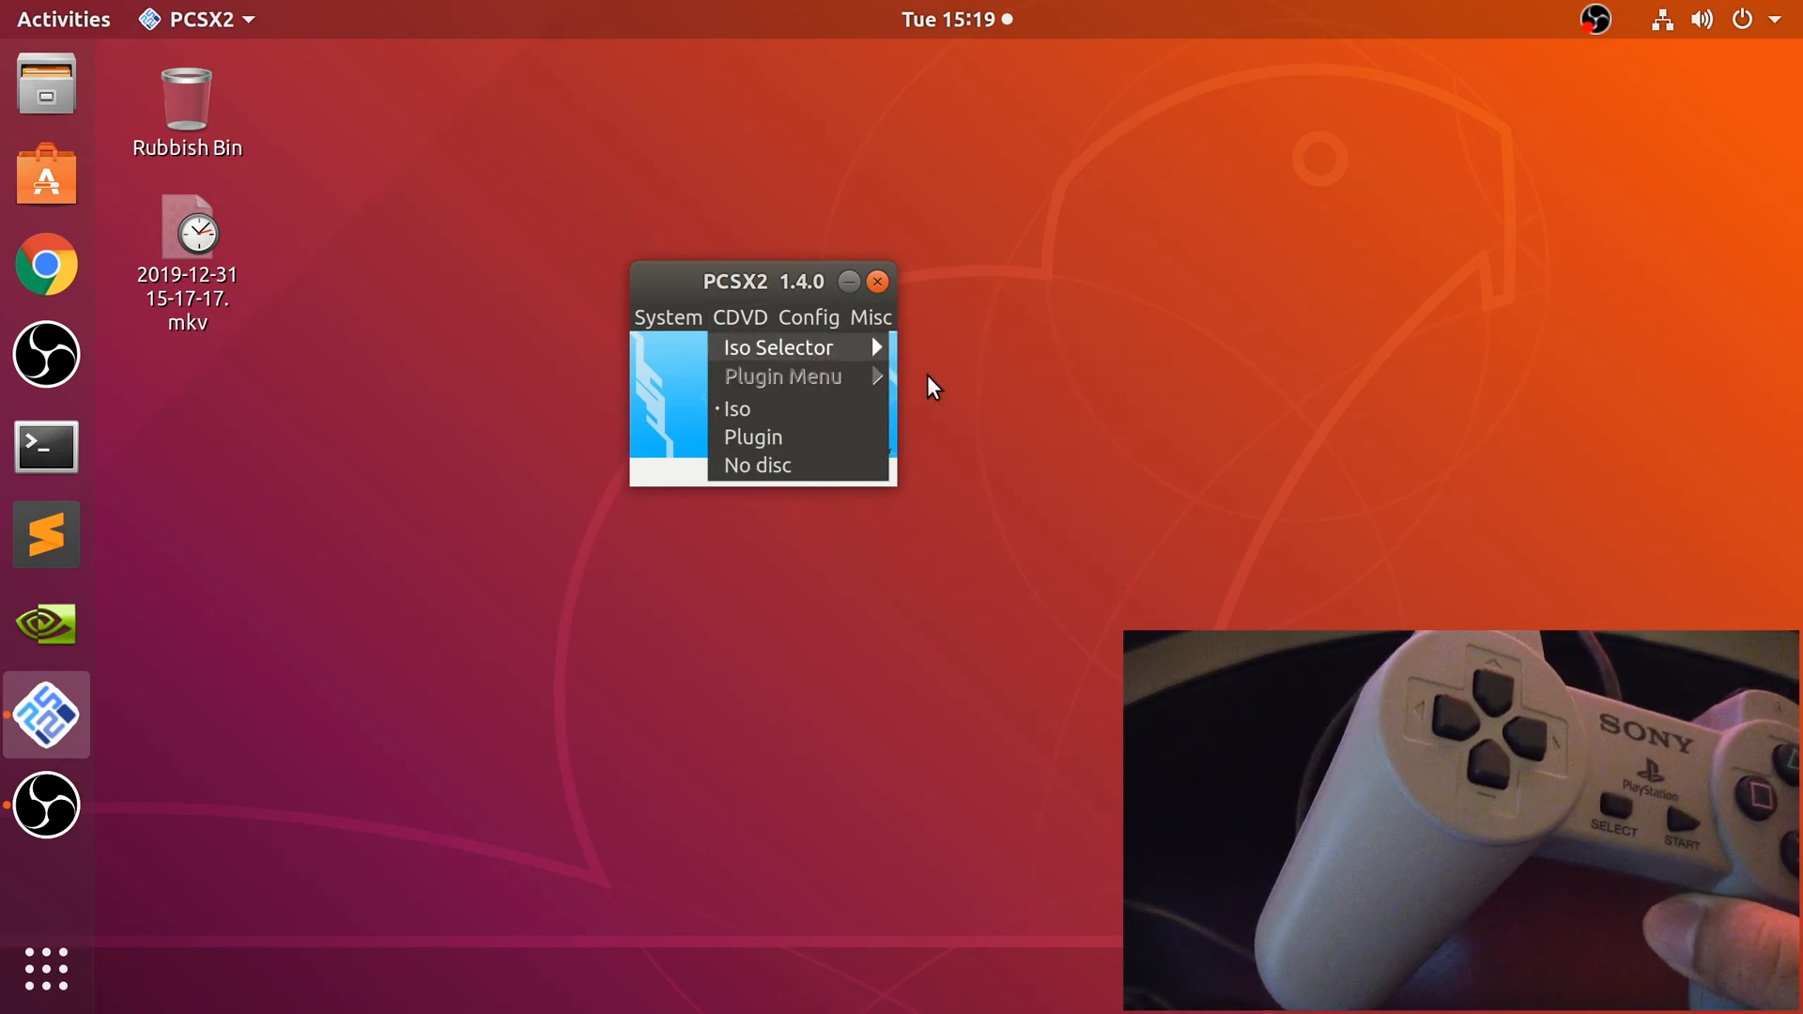
pyautogui.click(666, 317)
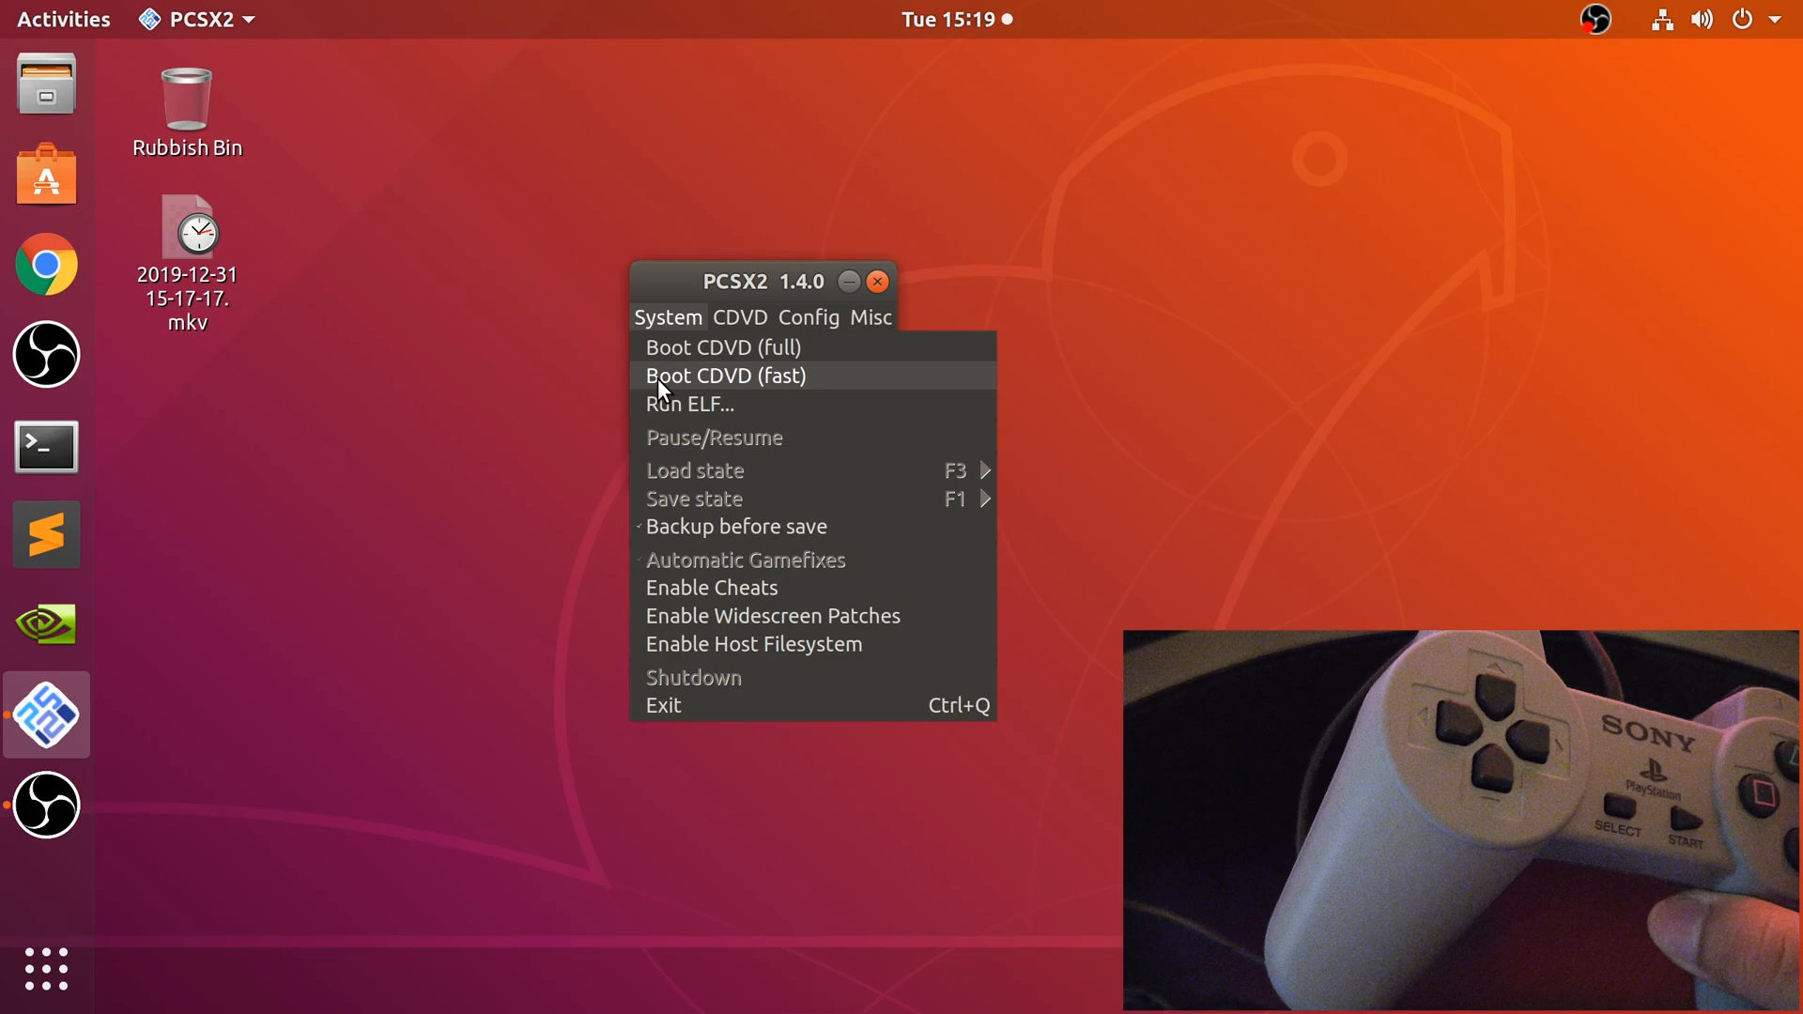
pyautogui.click(725, 376)
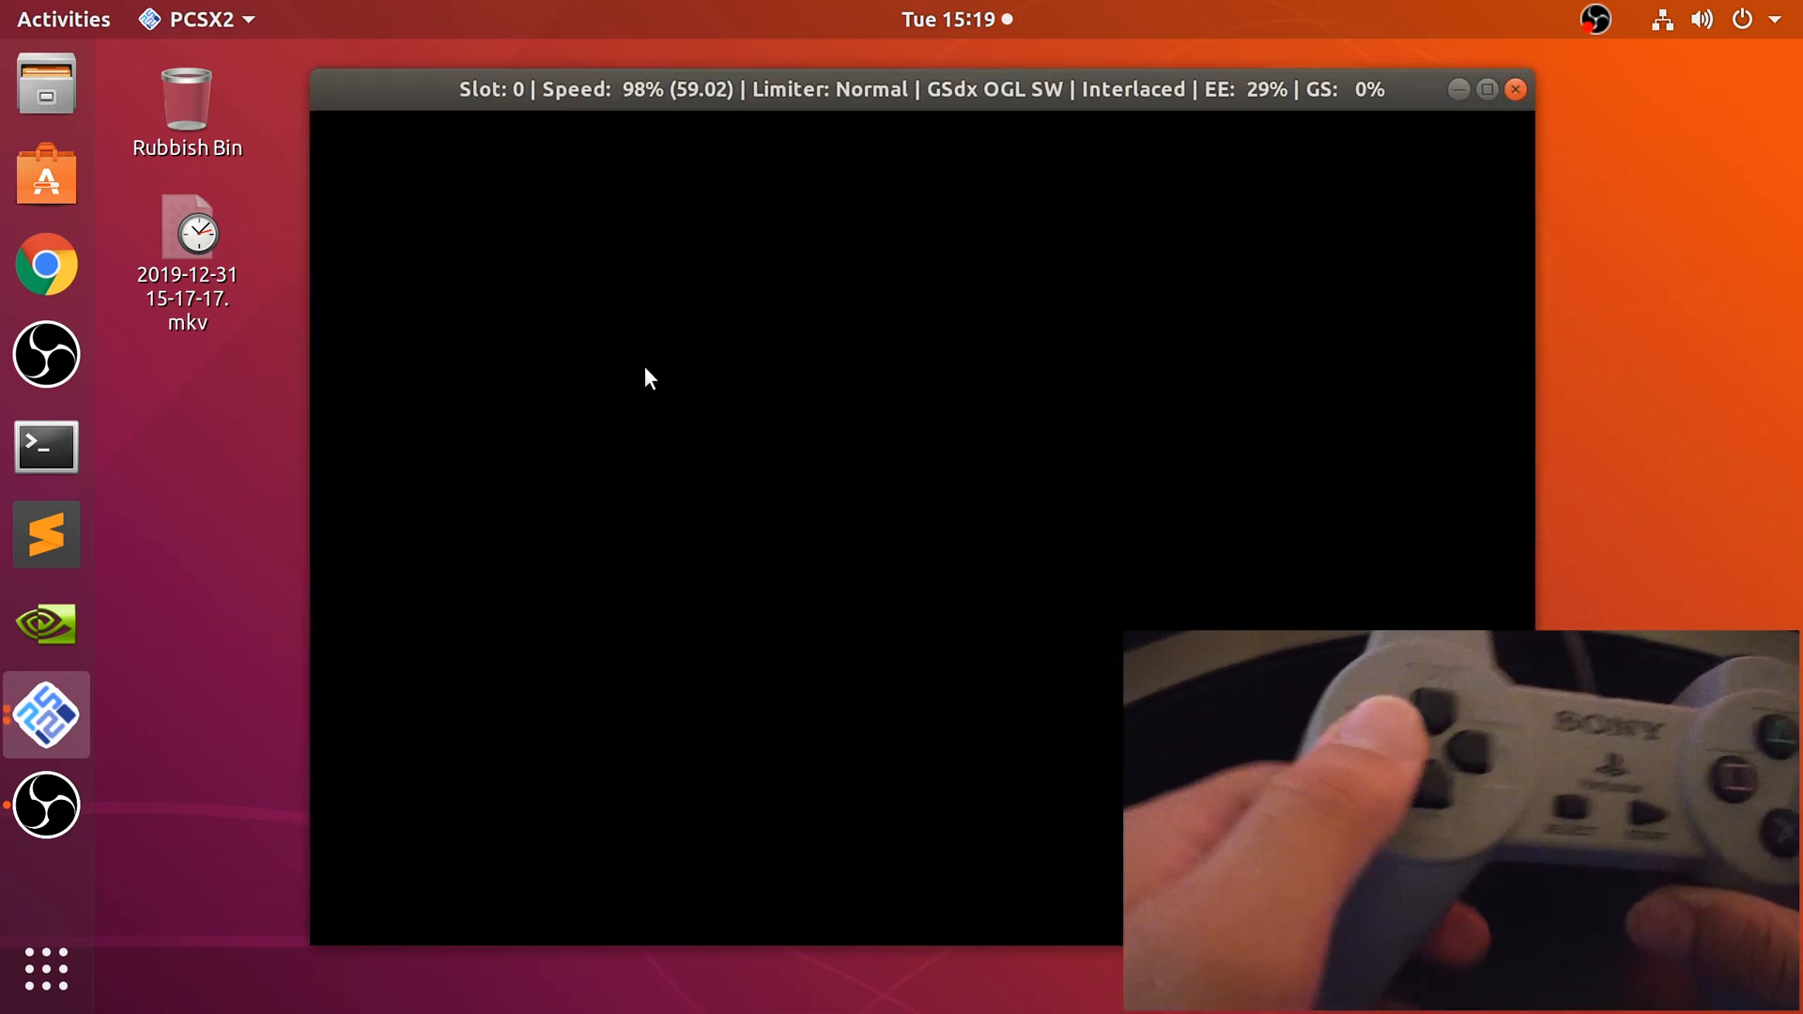